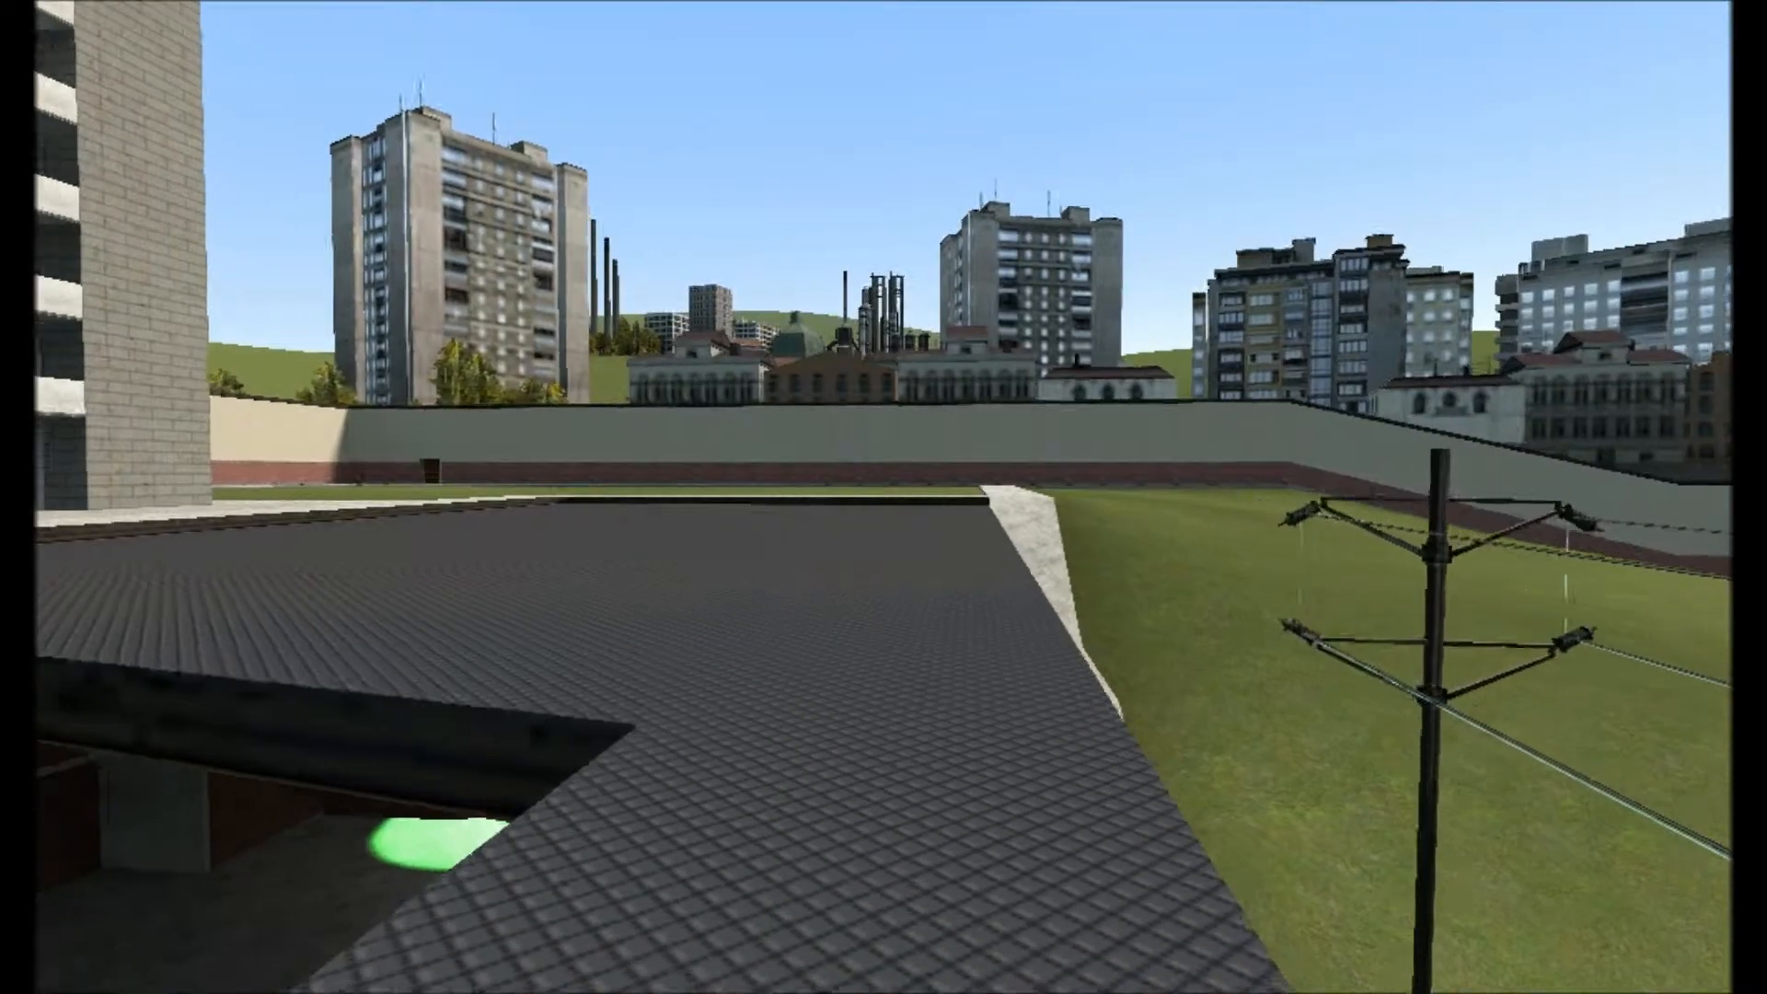
mouse_move(883, 497)
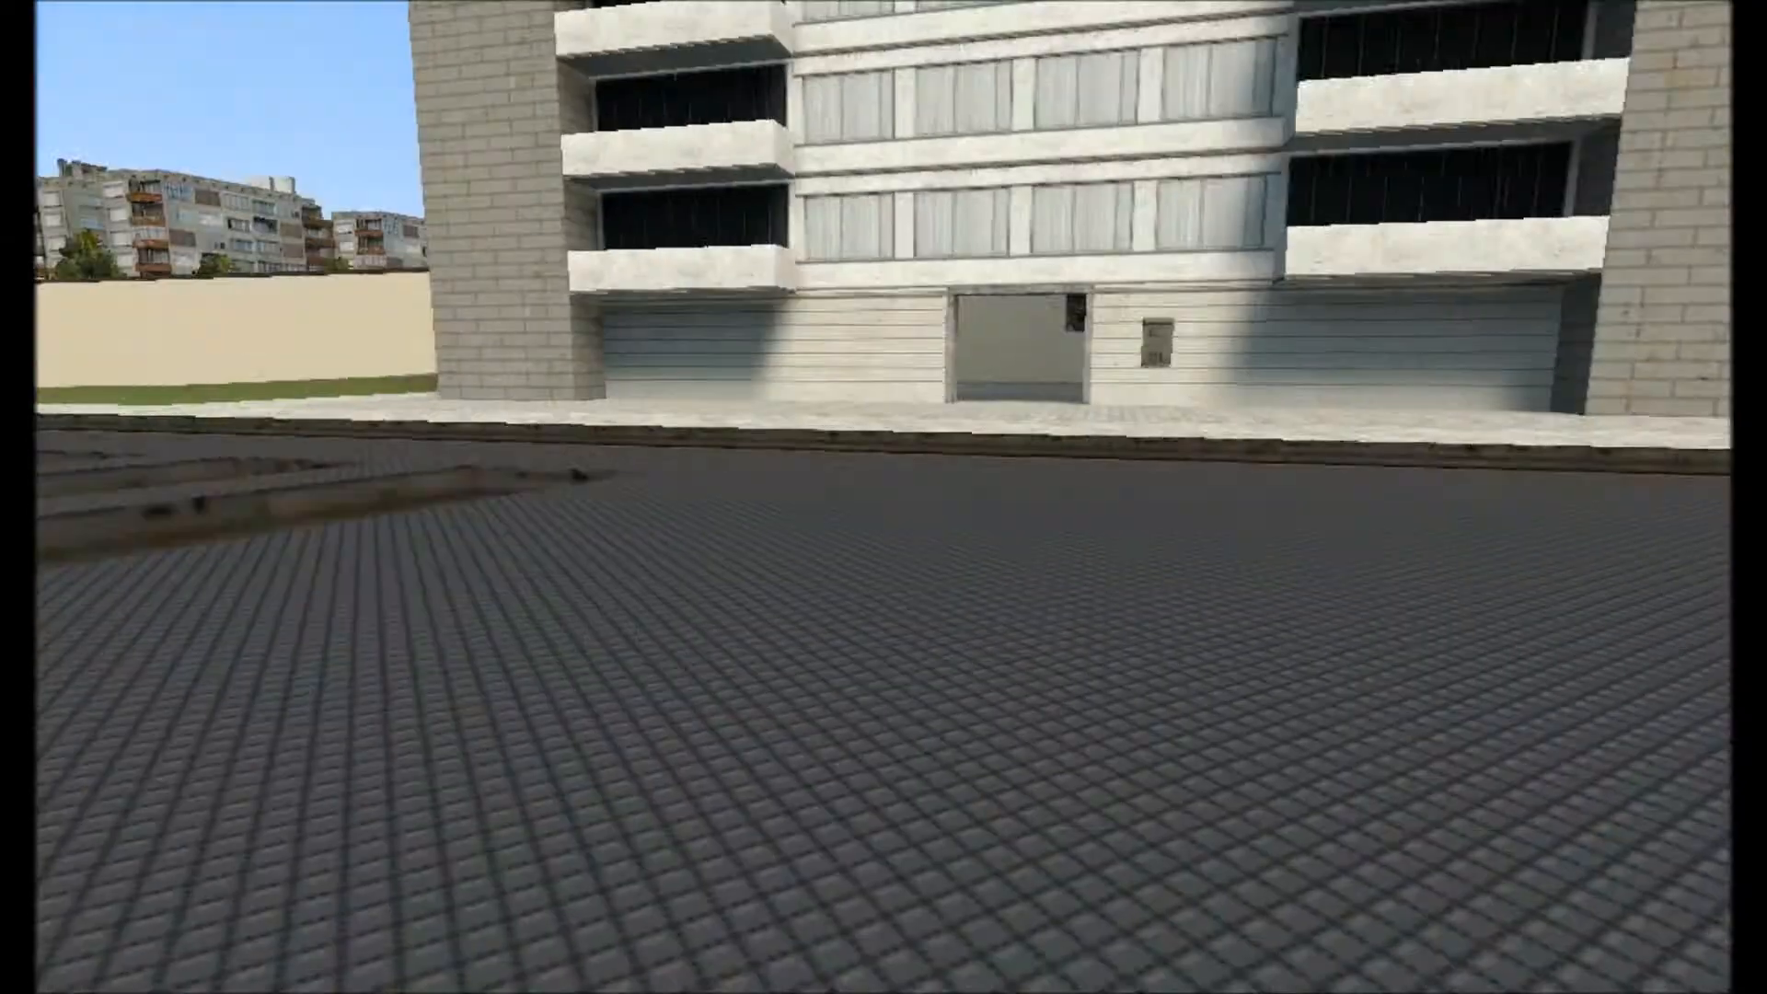
mouse_move(884, 497)
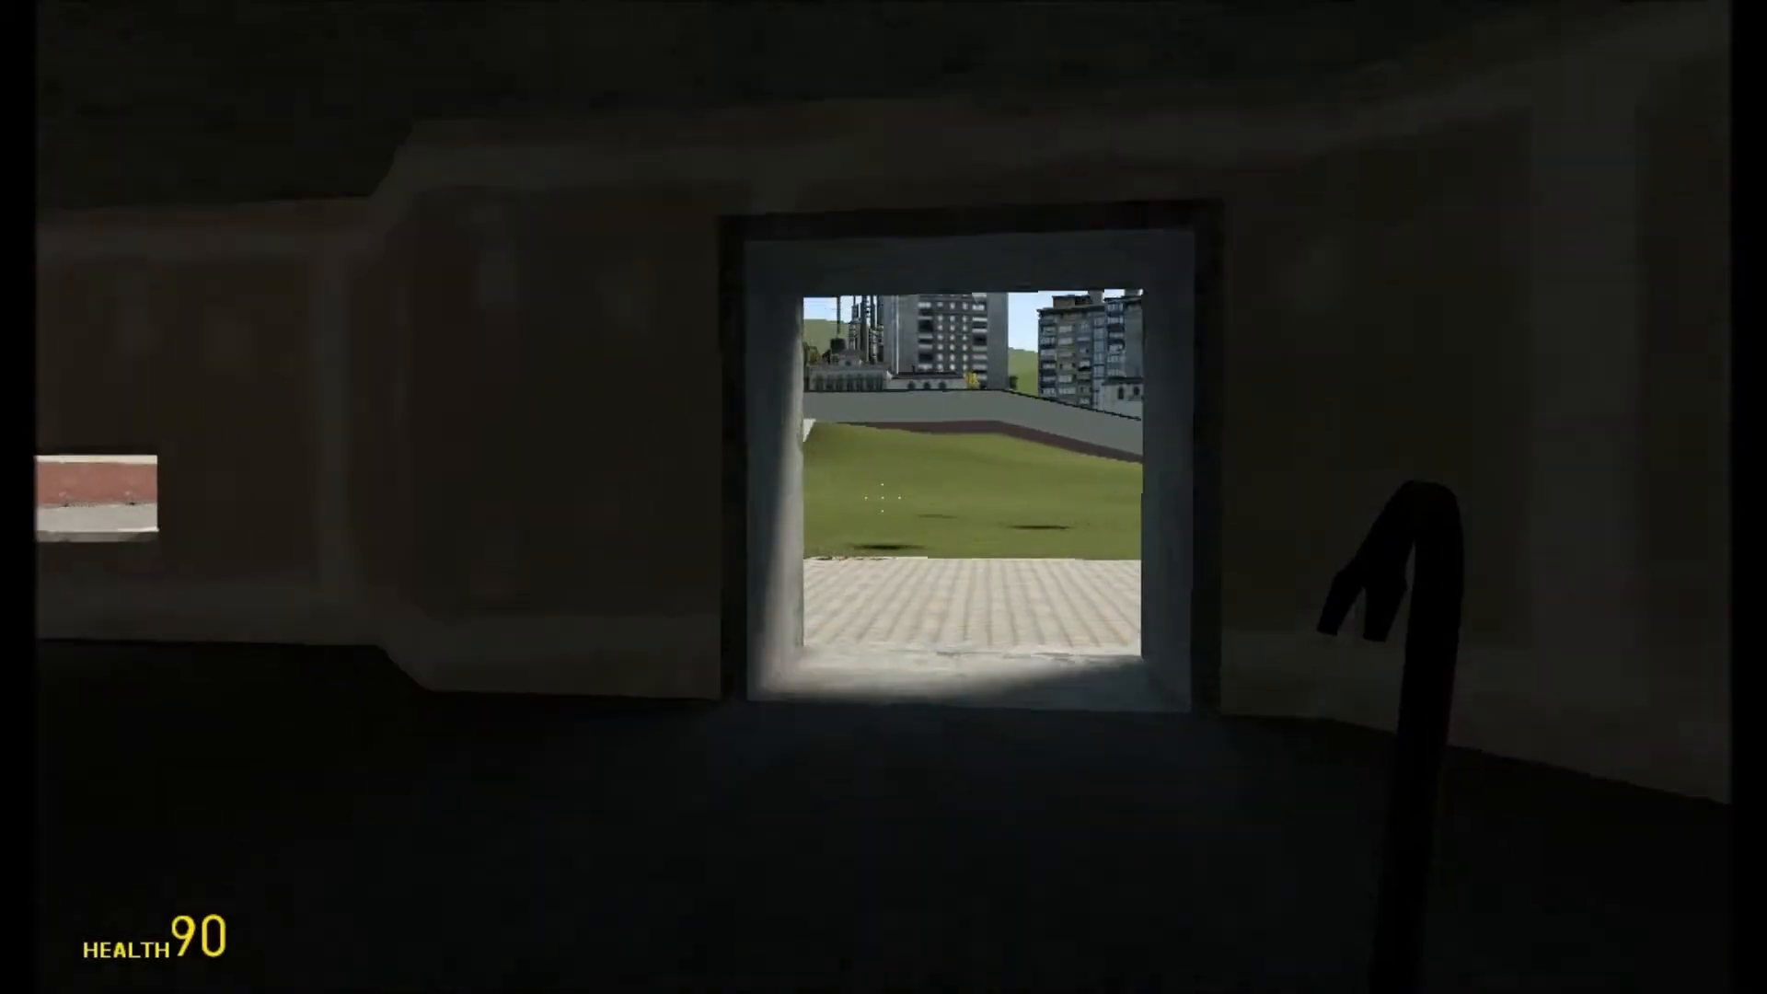
- Walk out of the dark building toward the giant Mountain Dew bottle player
key(w)
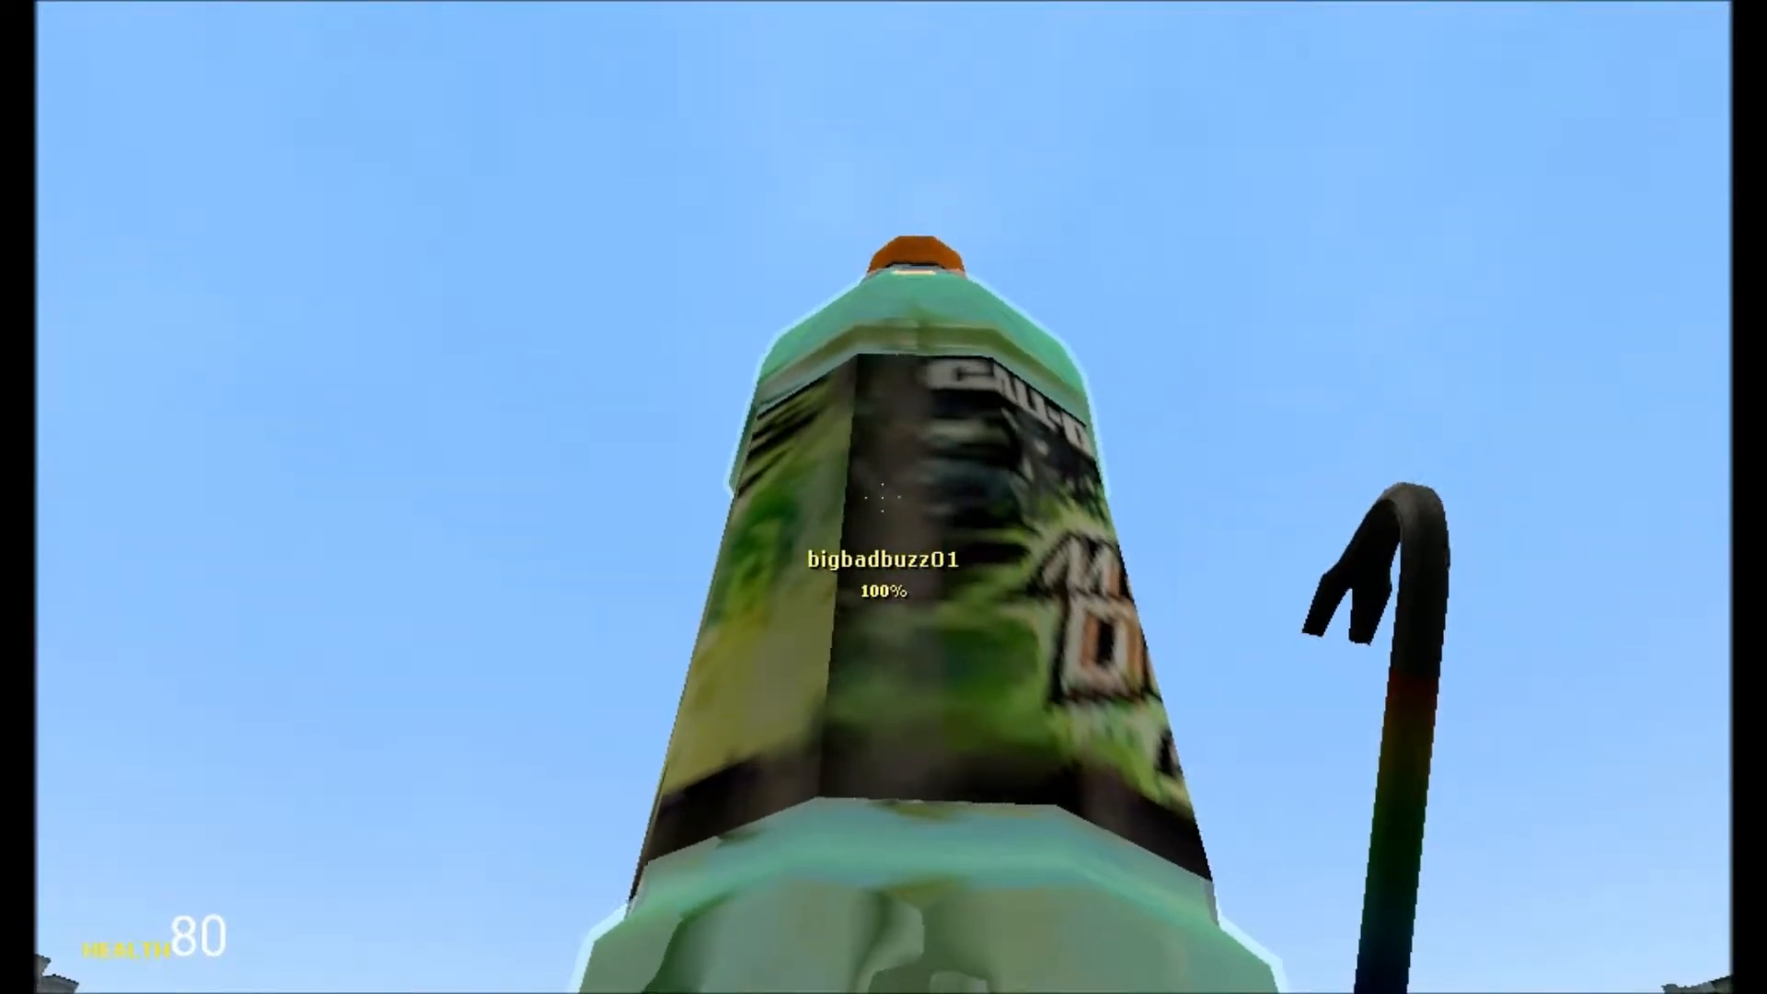
mouse_move(883, 497)
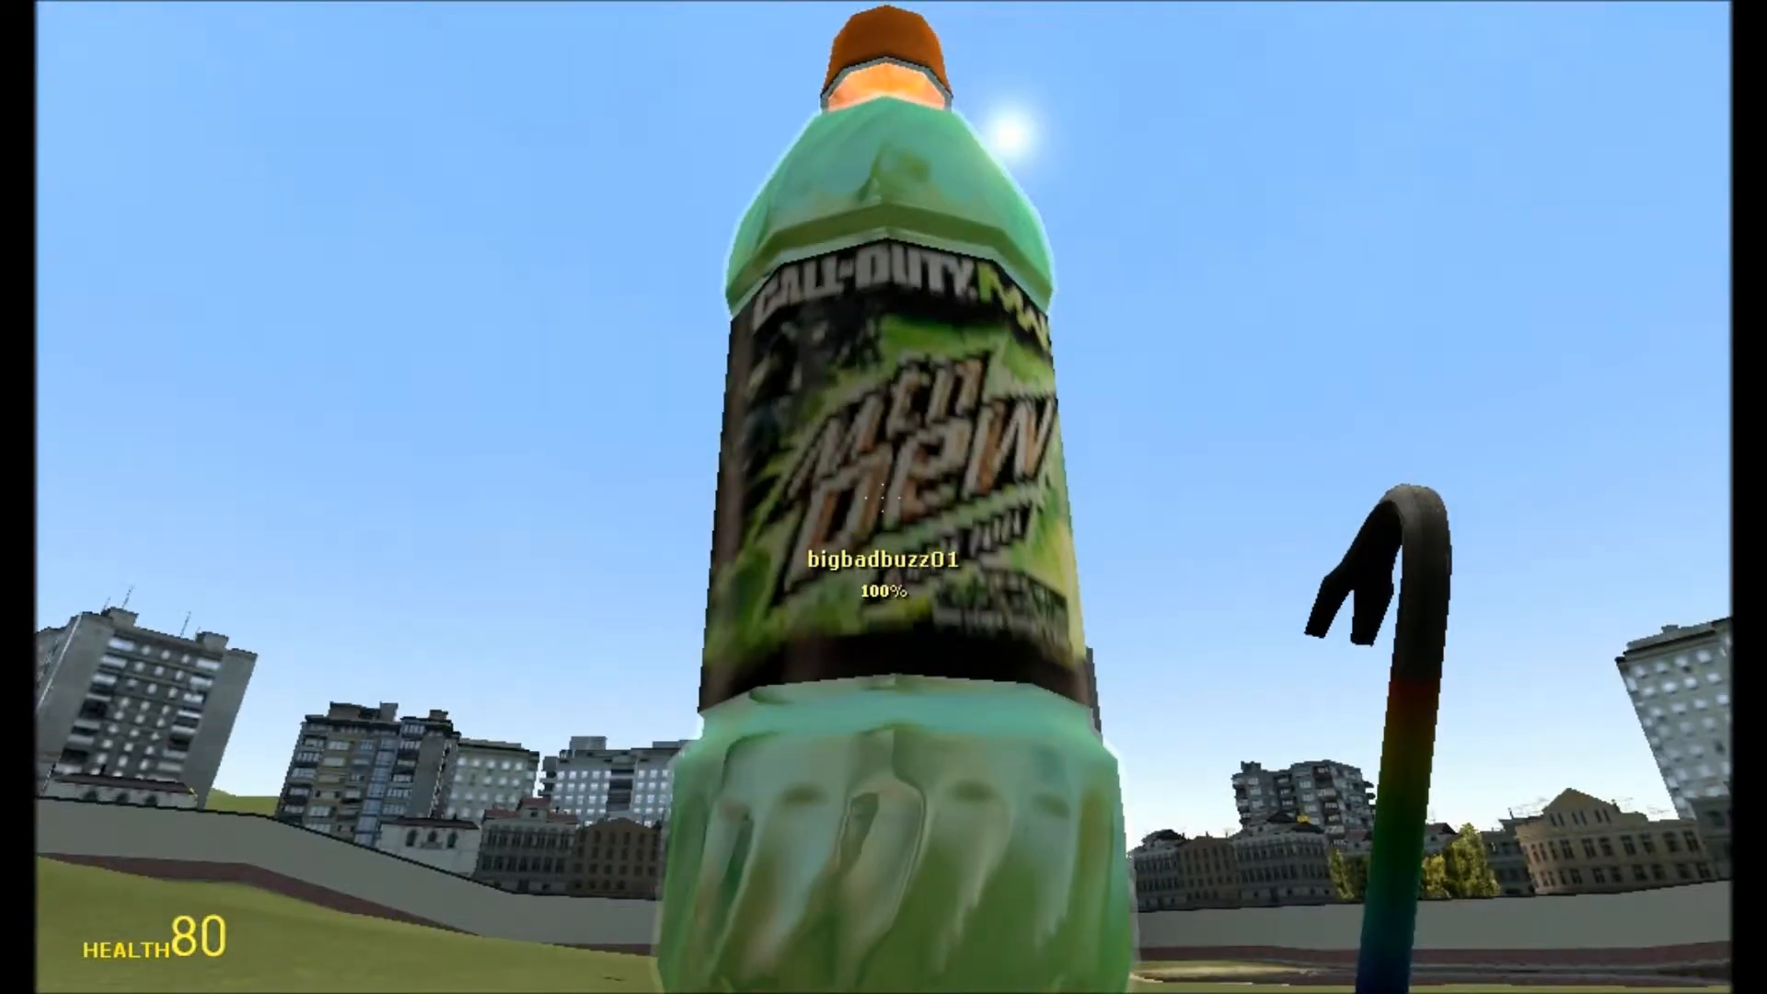
mouse_move(884, 497)
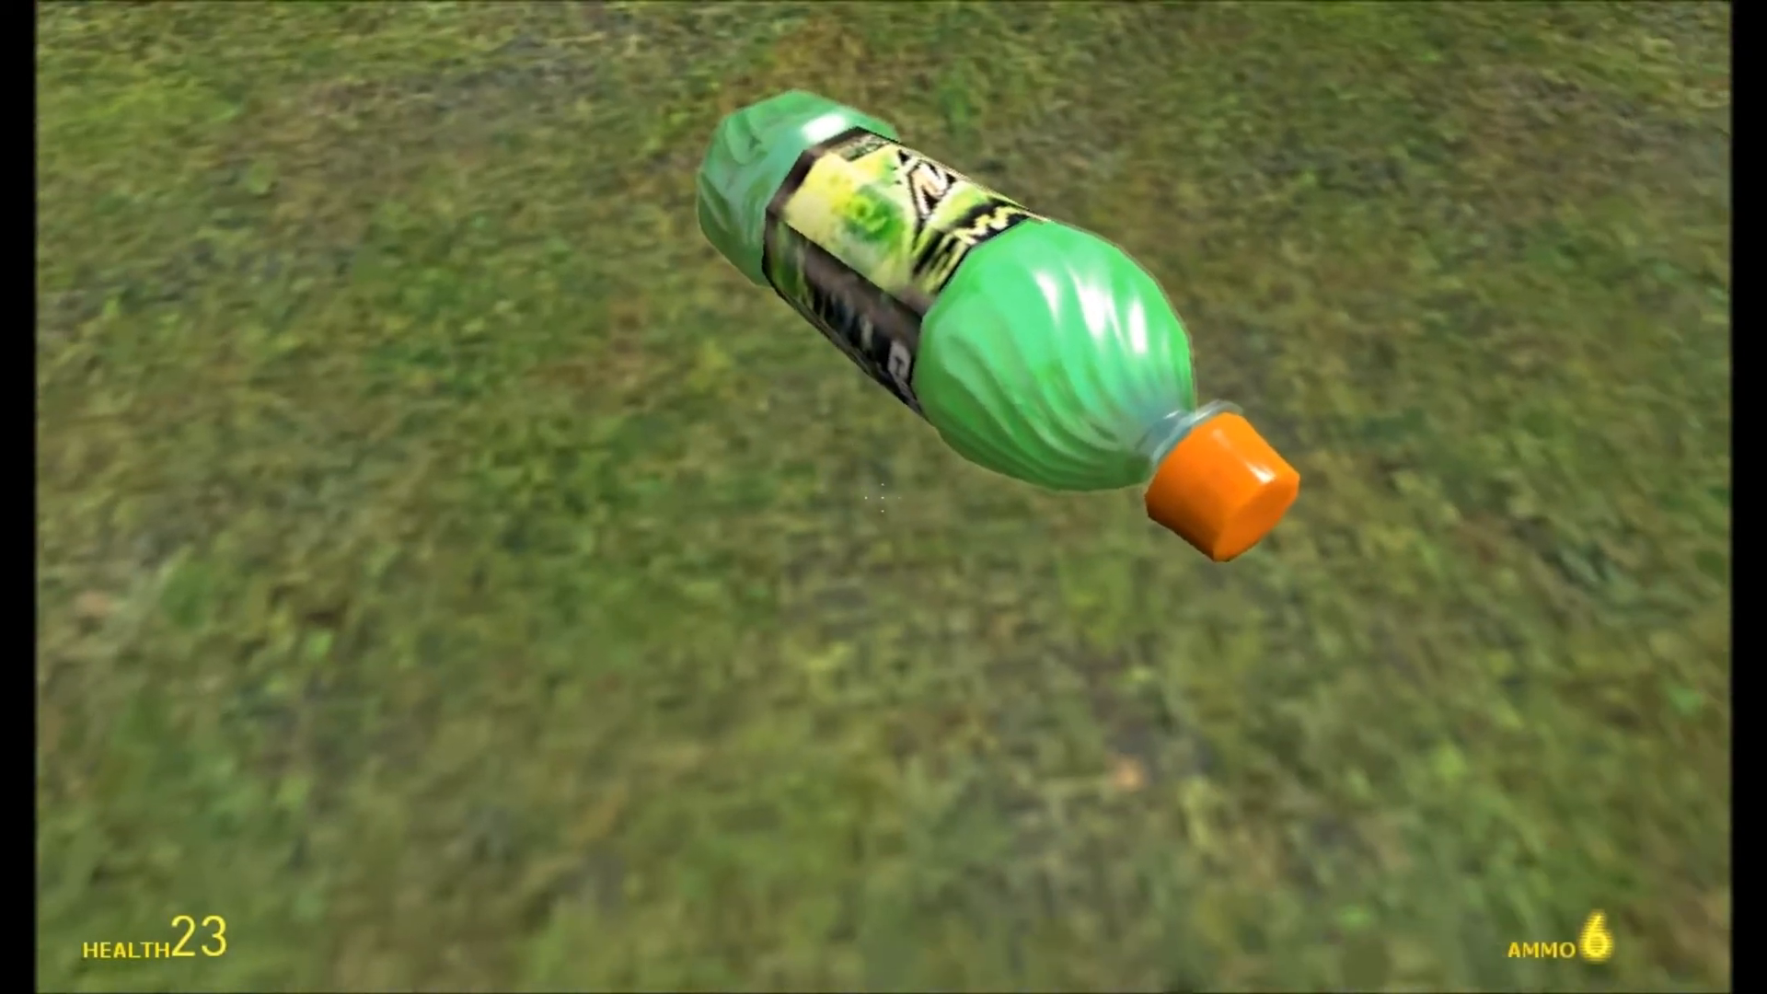
- Respawn on the rooftop at full health with the phone weapon ready to text
click(884, 497)
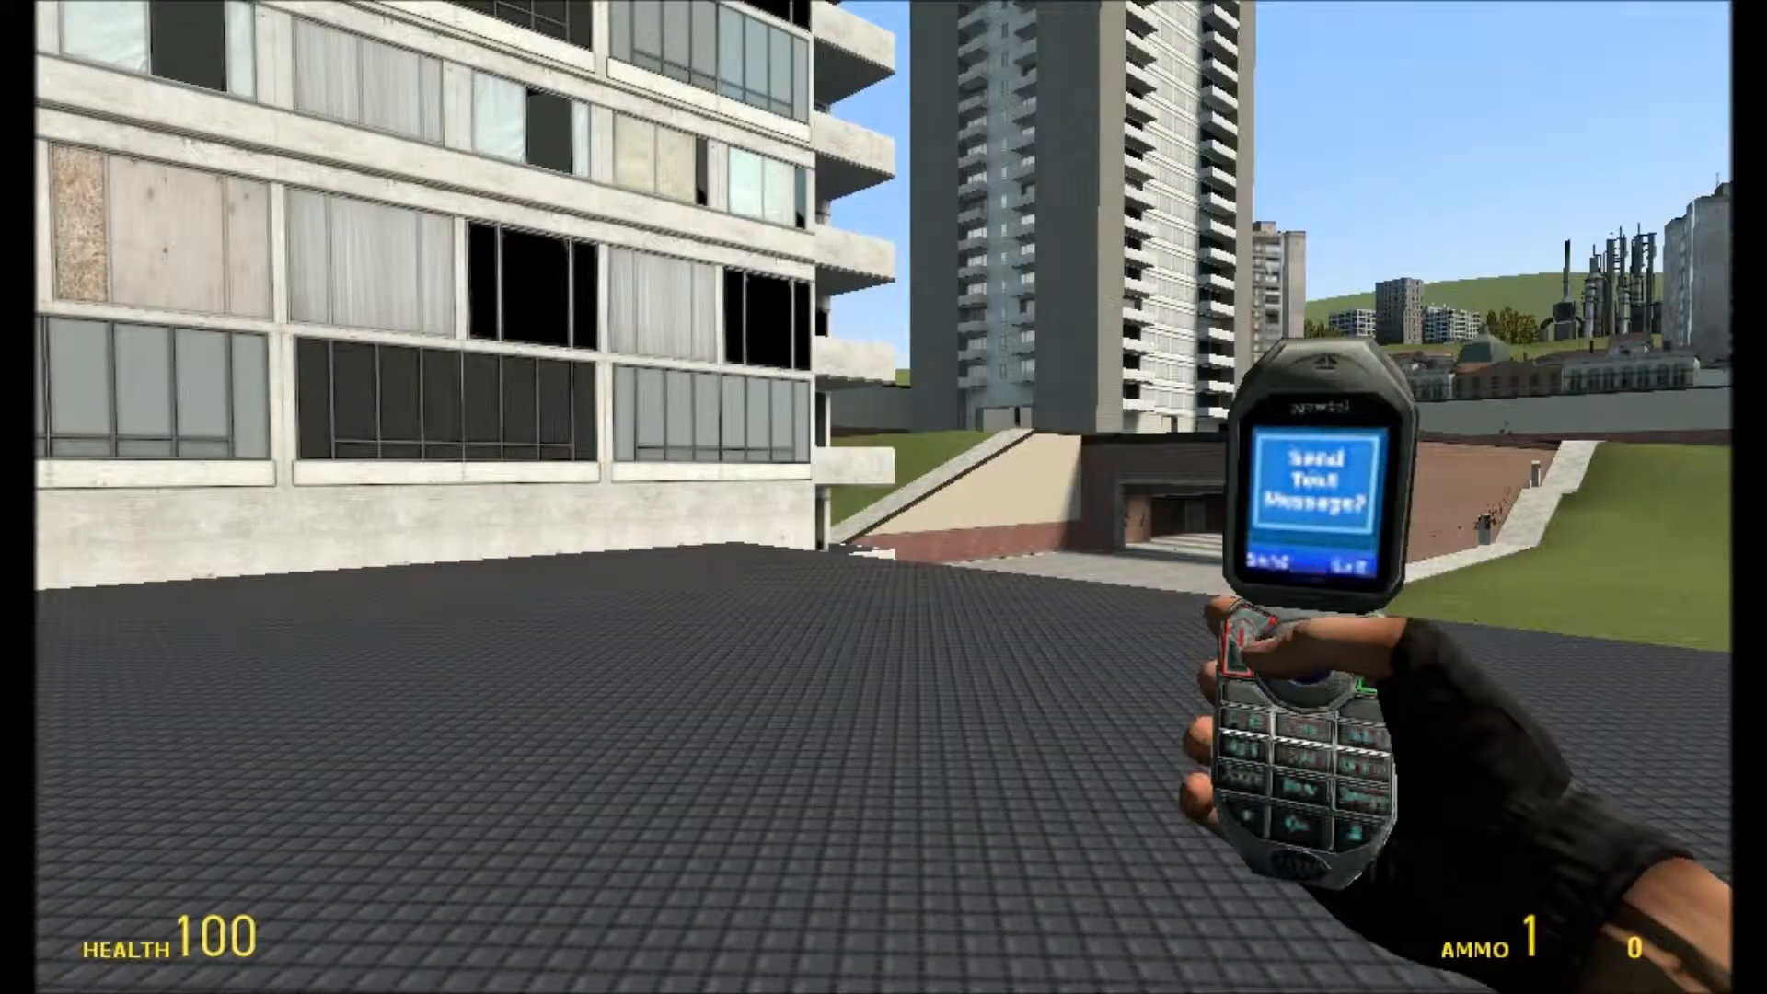
mouse_move(883, 497)
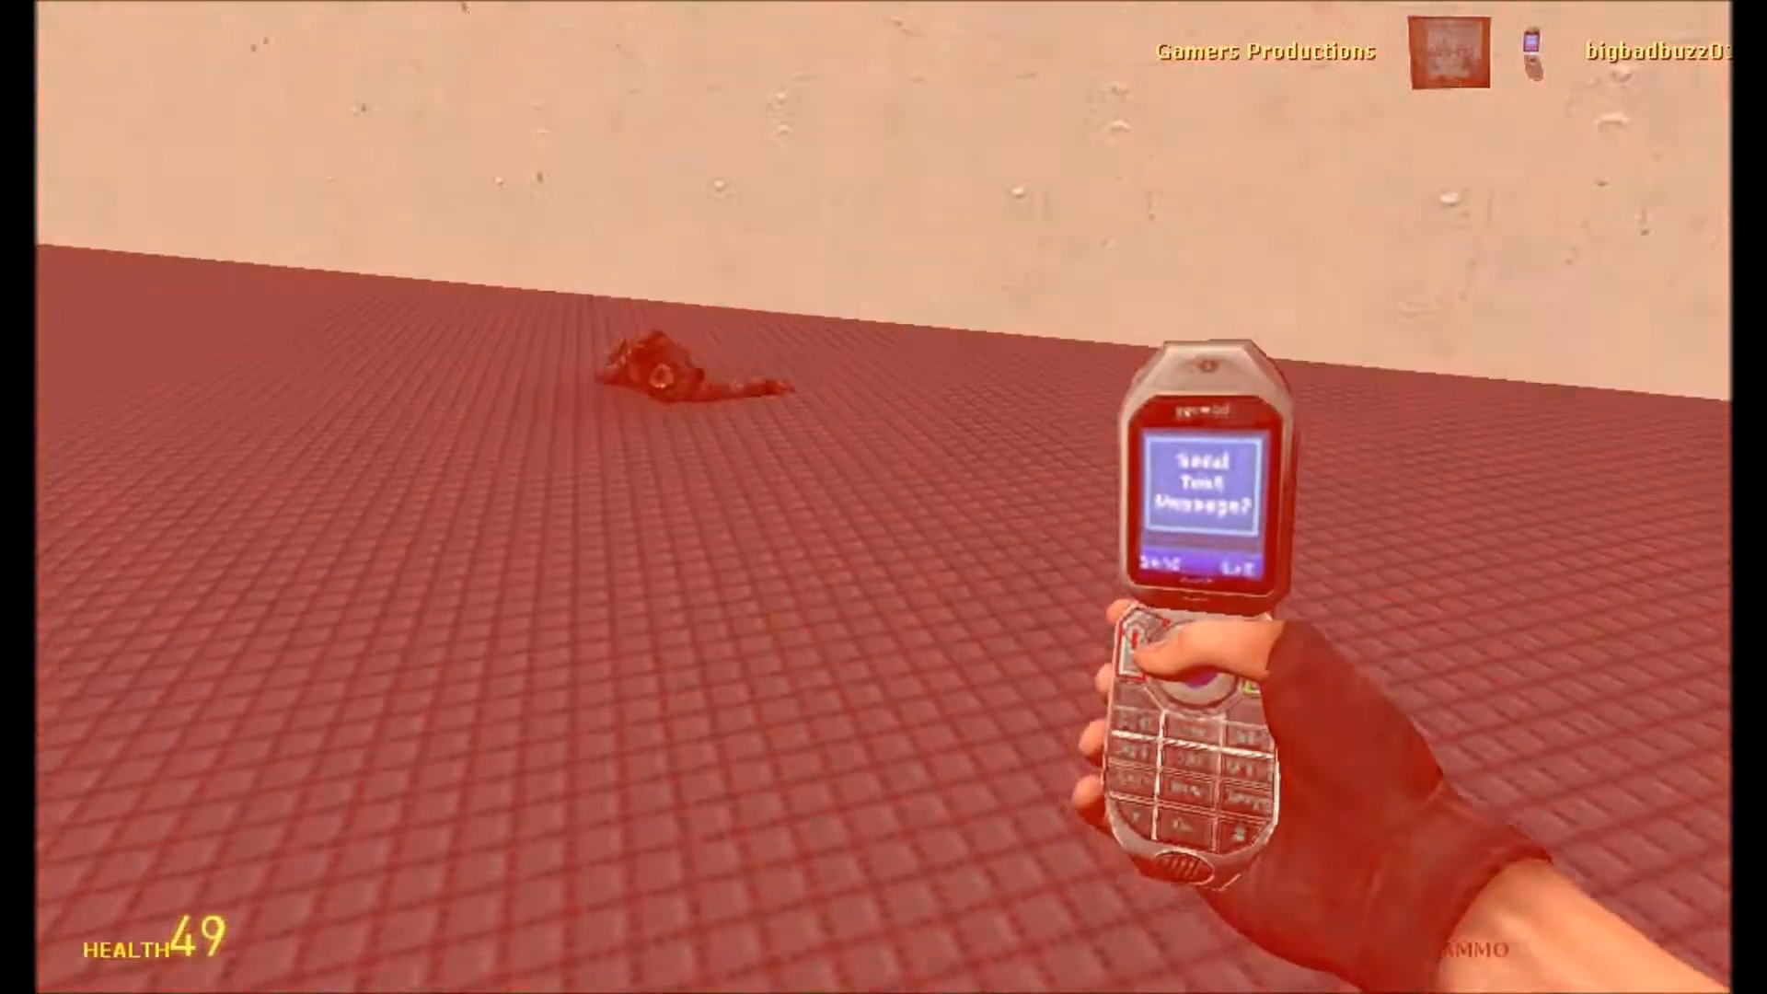
- Bring up the spawn menu on the M9K Specialties weapons category
key(q)
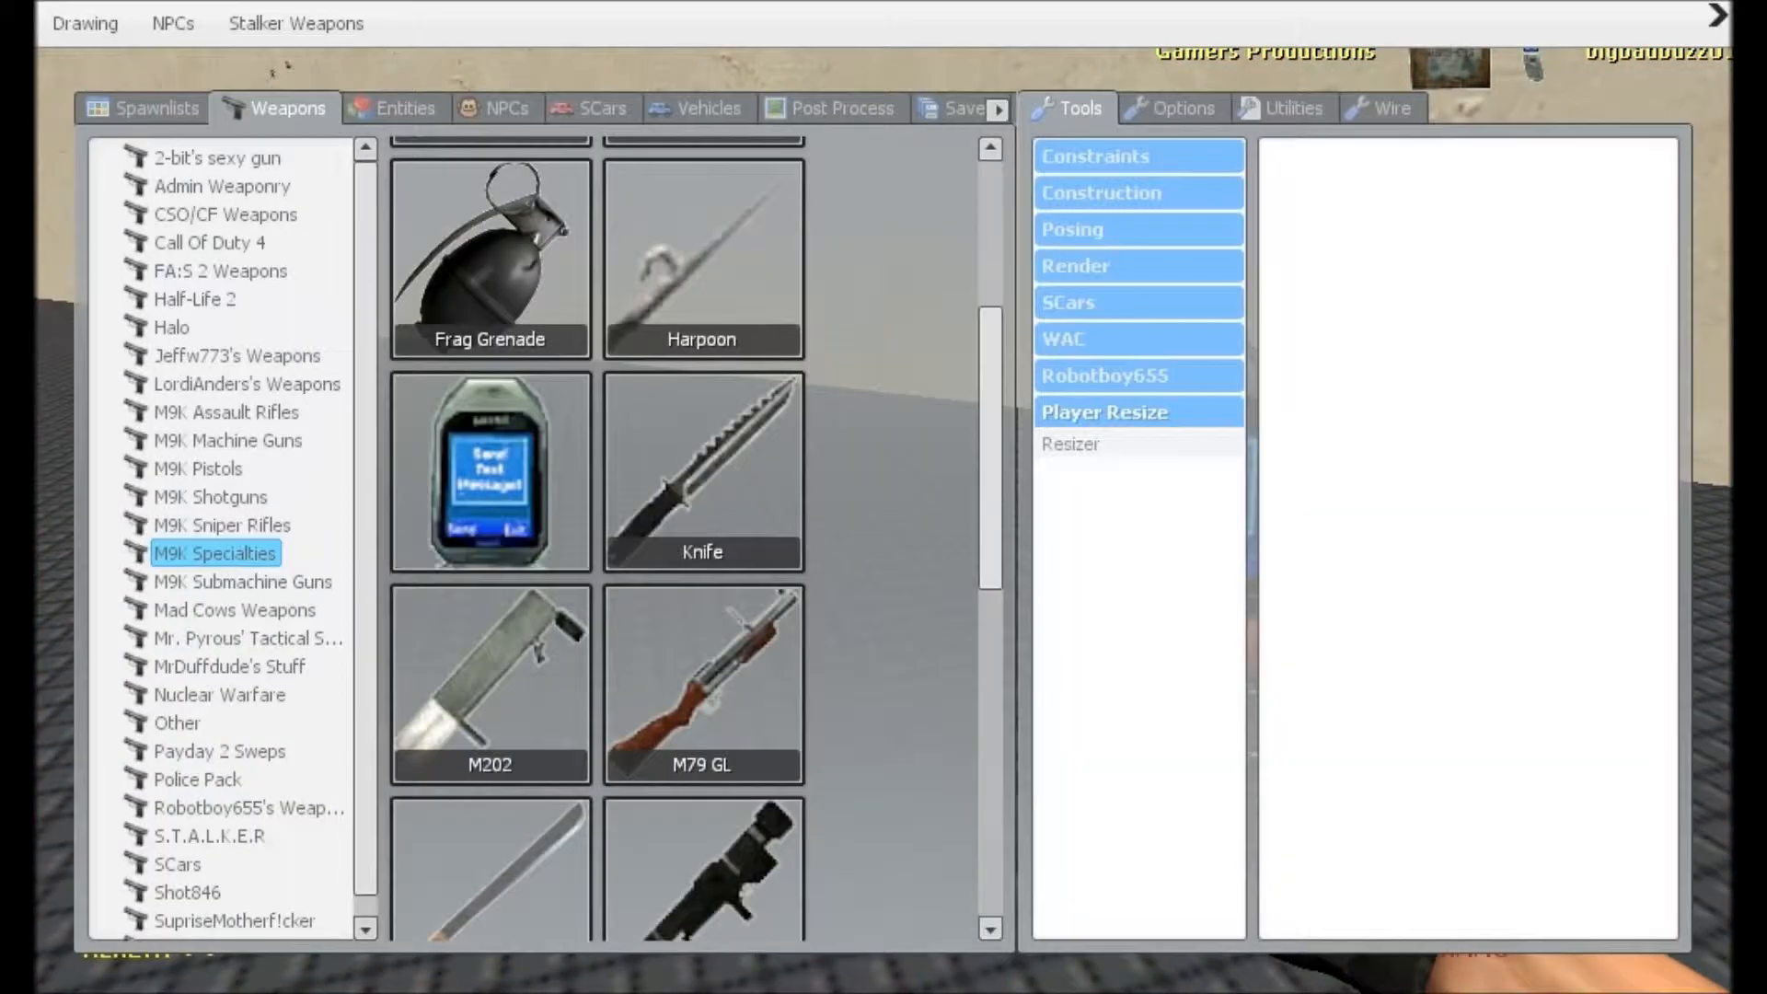
- Scroll the weapons list to pick a launcher-type weapon
scroll(down, 3)
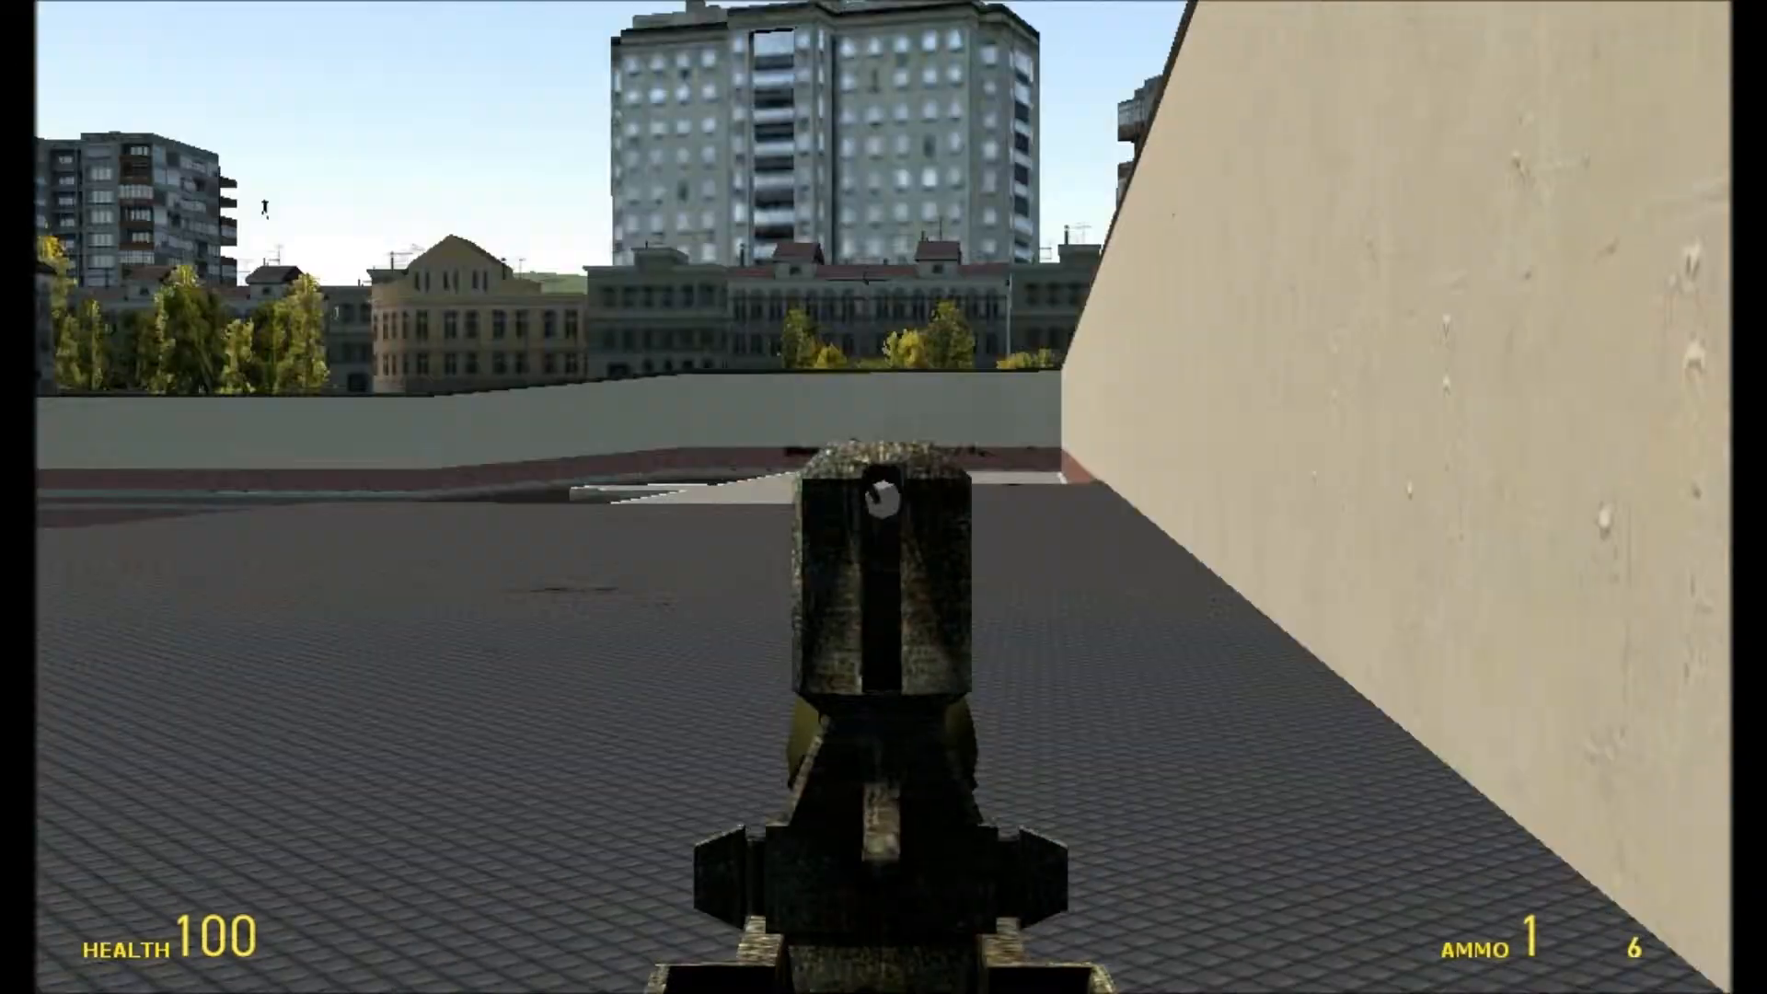
- Resize yourself tiny, then bring up the Player Resize tool at size 0.01
click(883, 497)
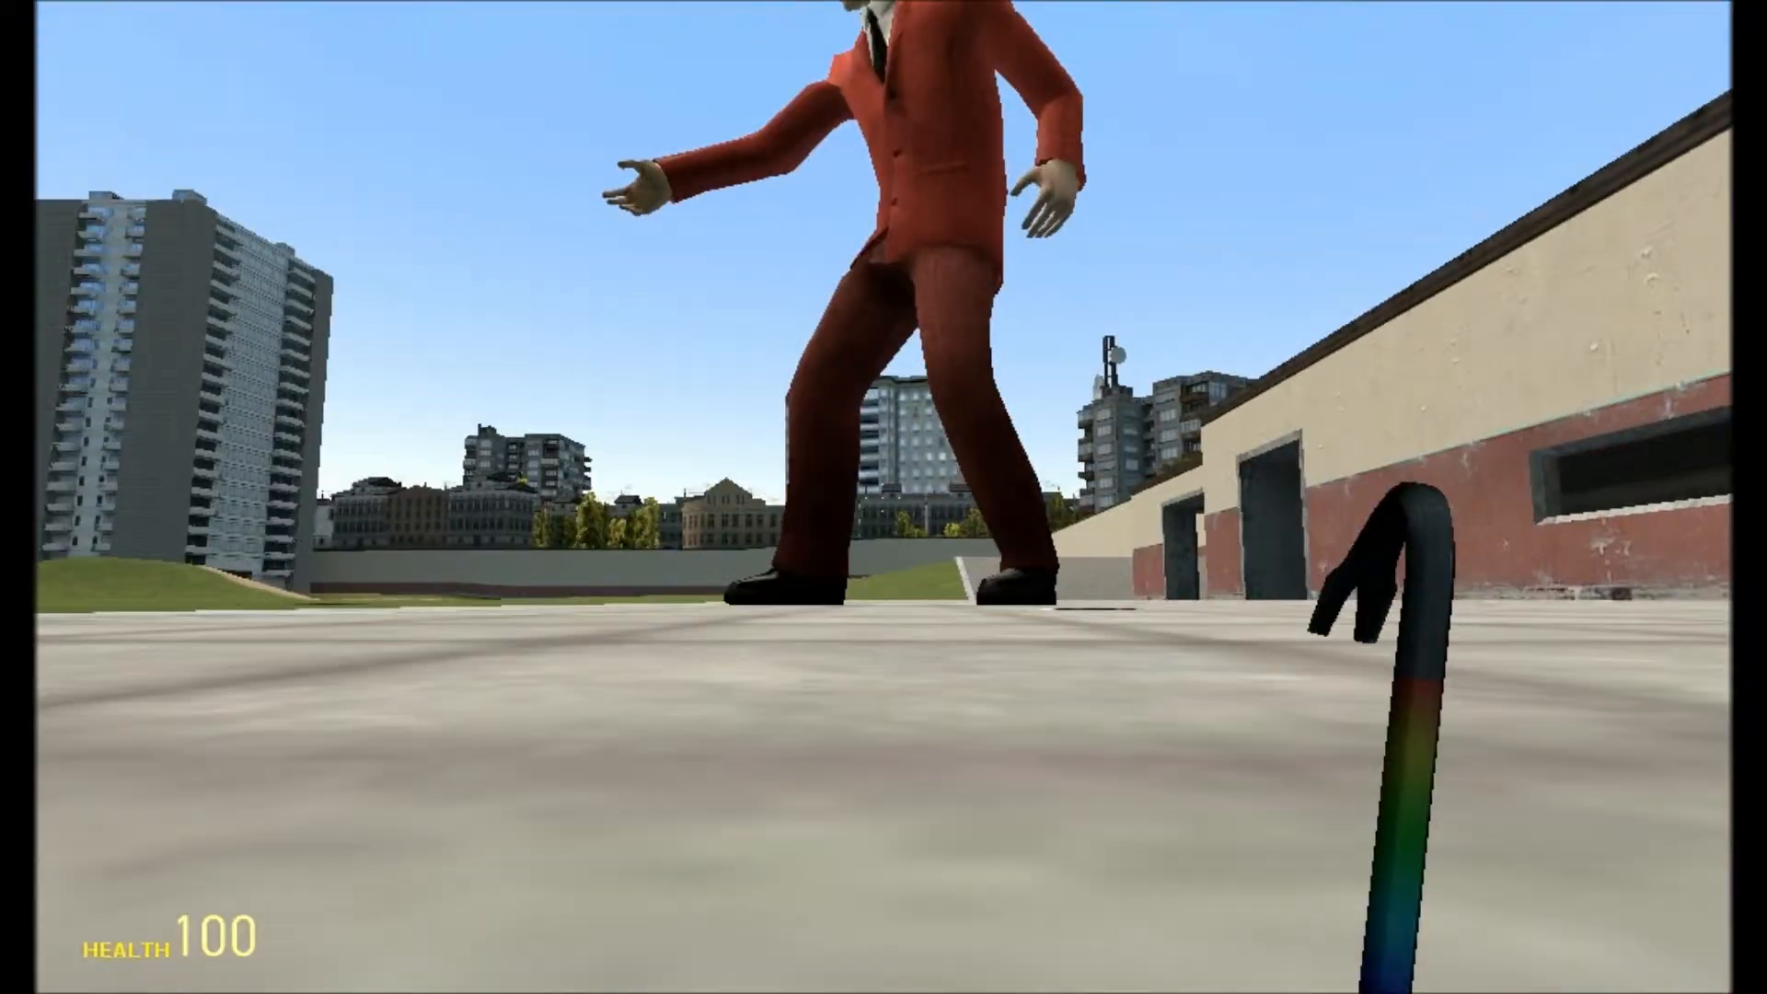
mouse_move(884, 497)
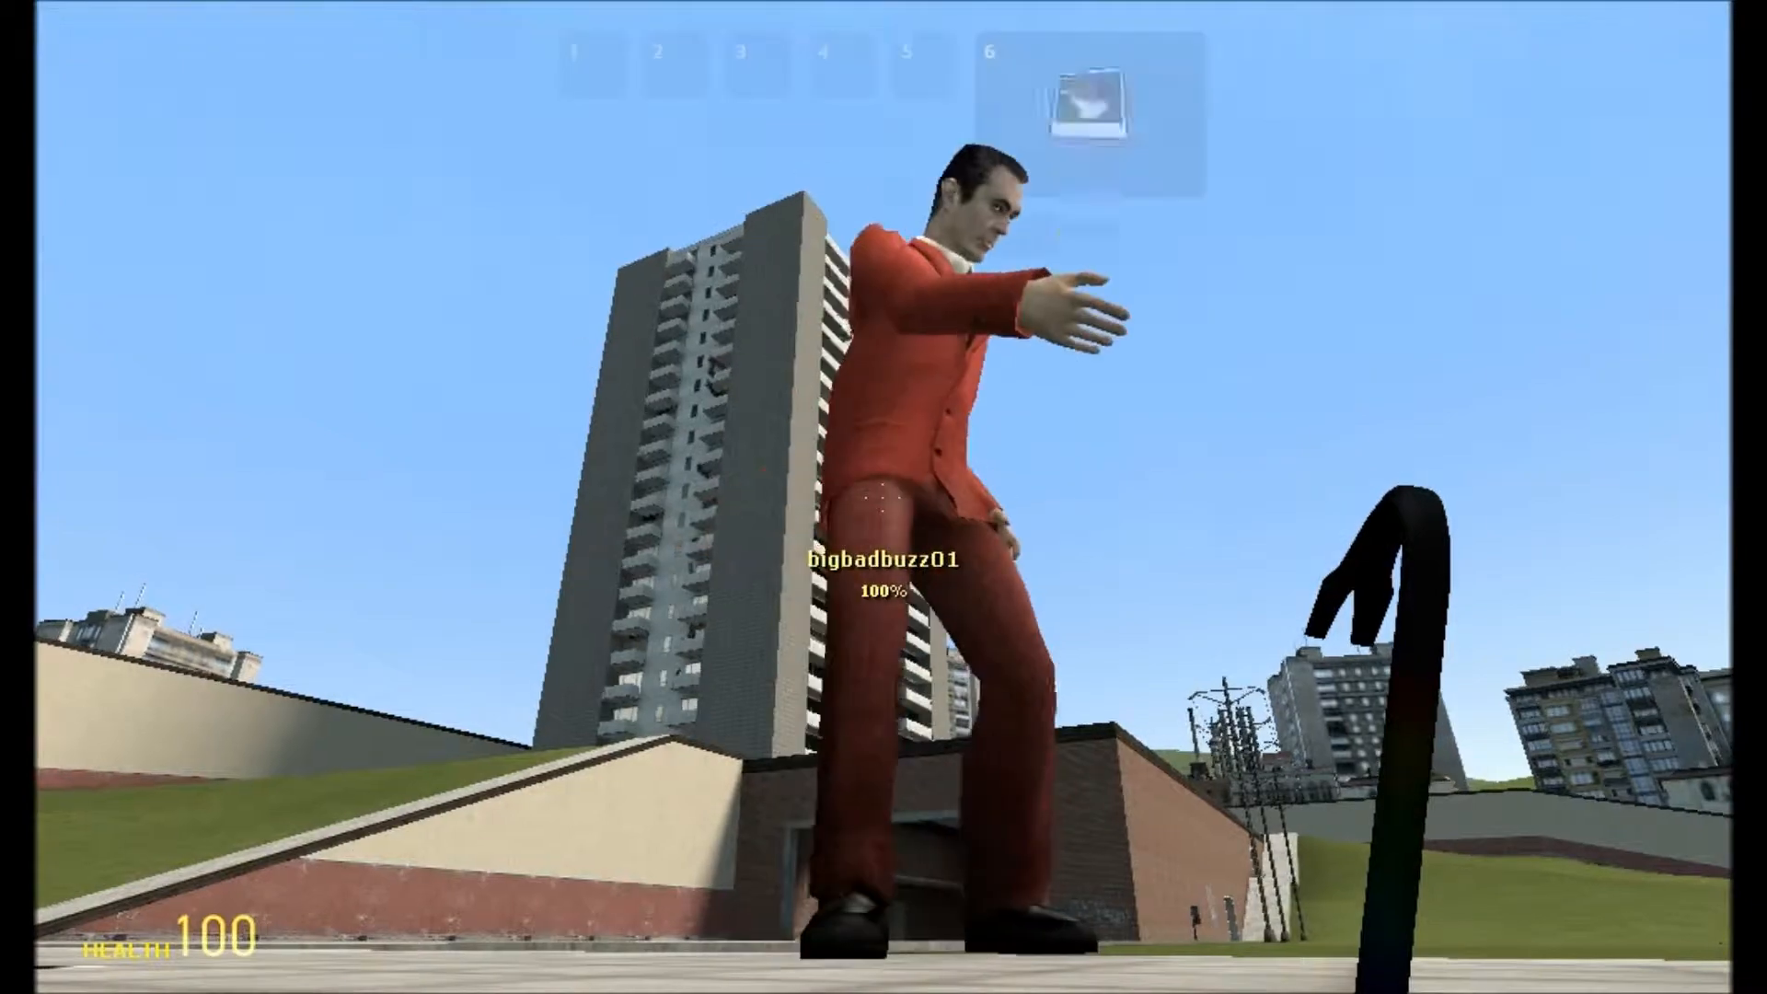
key(q)
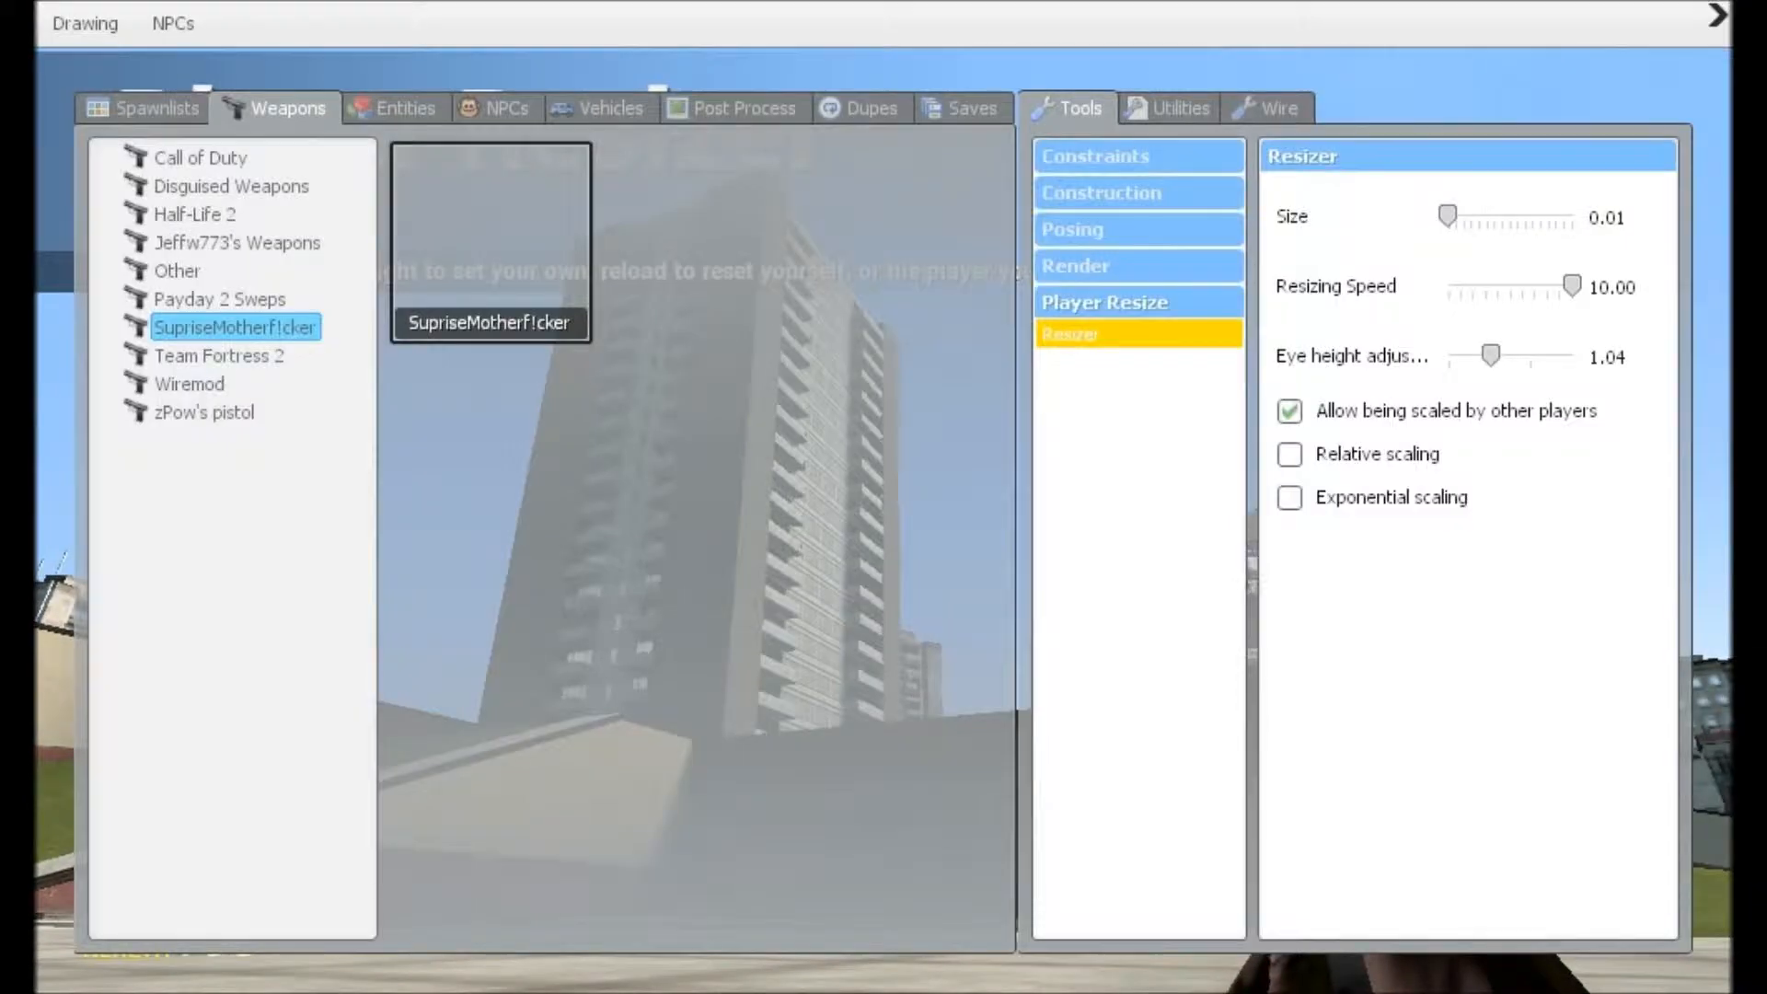